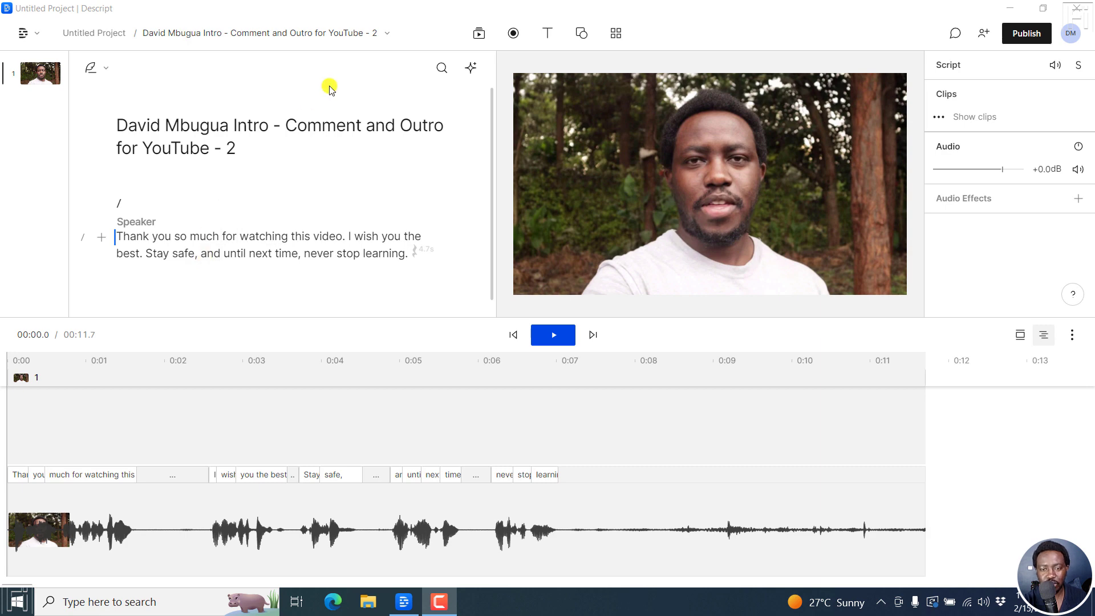
# Show the project's media files: the intro/outro clip, background, image and music track
pyautogui.click(478, 33)
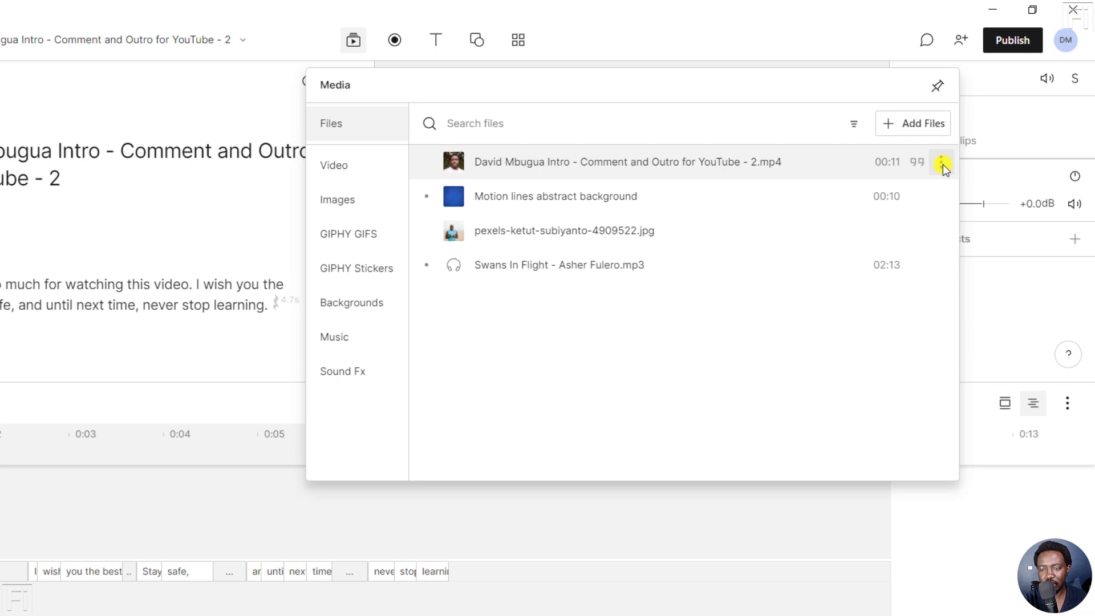
# Start re-transcribing the David Mbugua intro/outro .mp4 from its file options menu
pyautogui.click(942, 167)
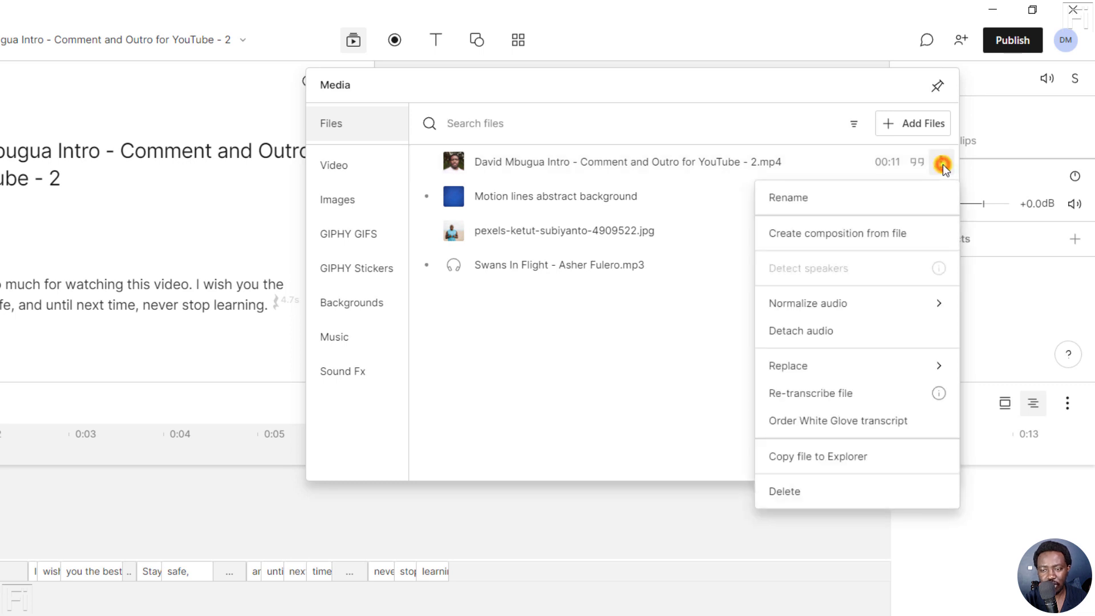
pyautogui.moveTo(828, 392)
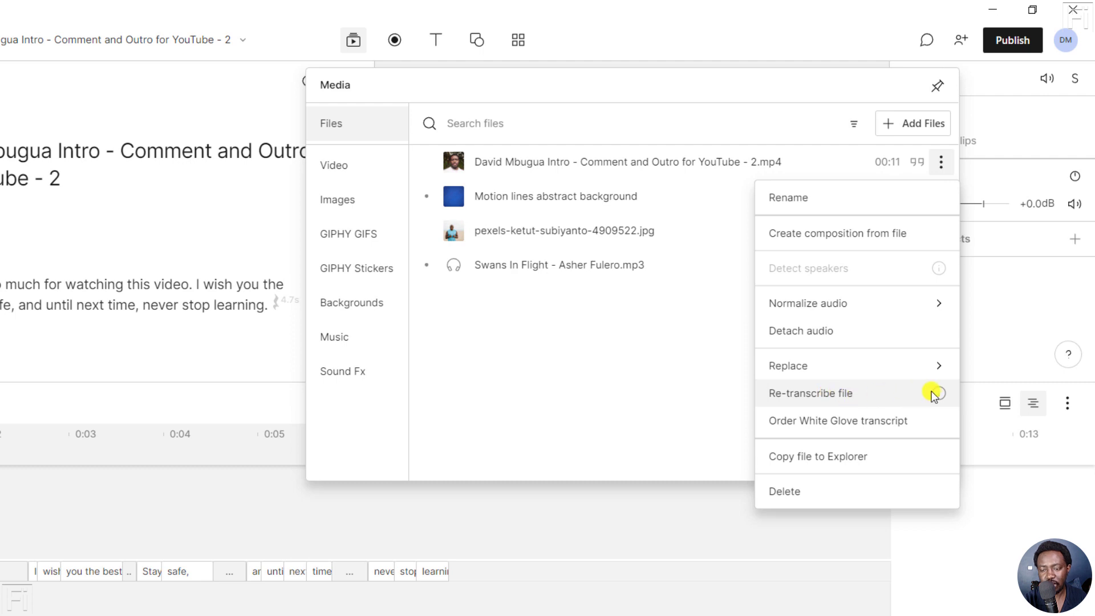
pyautogui.moveTo(935, 393)
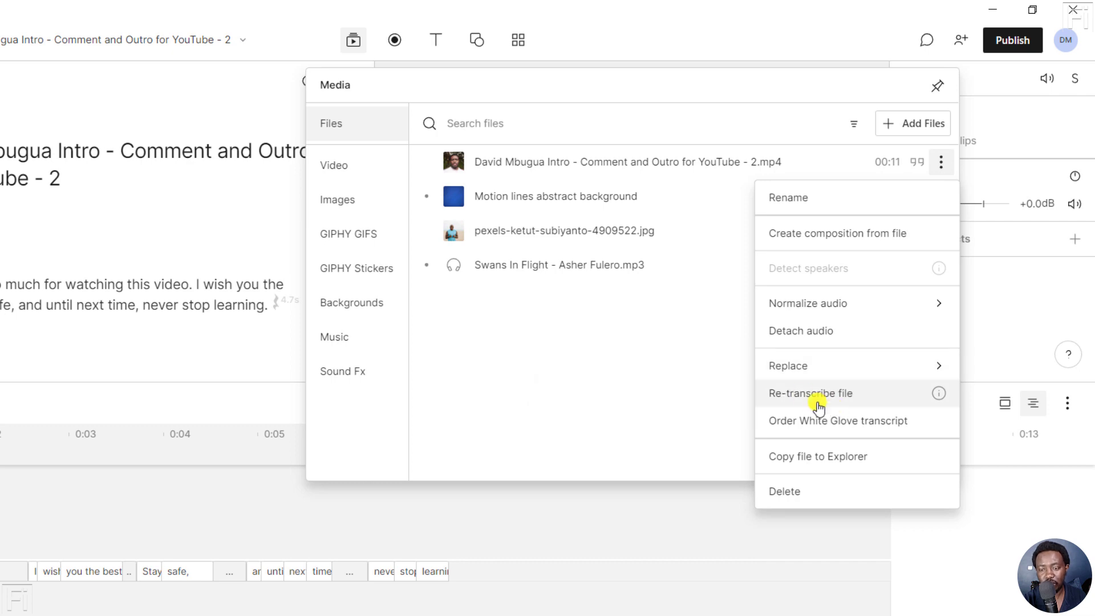
pyautogui.click(810, 392)
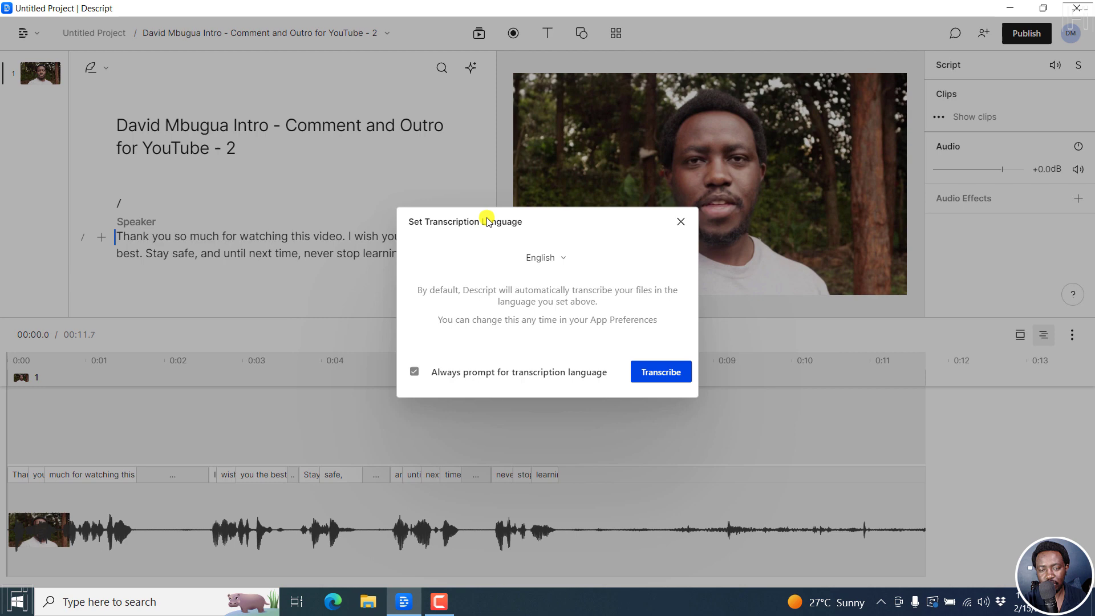
pyautogui.moveTo(530, 218)
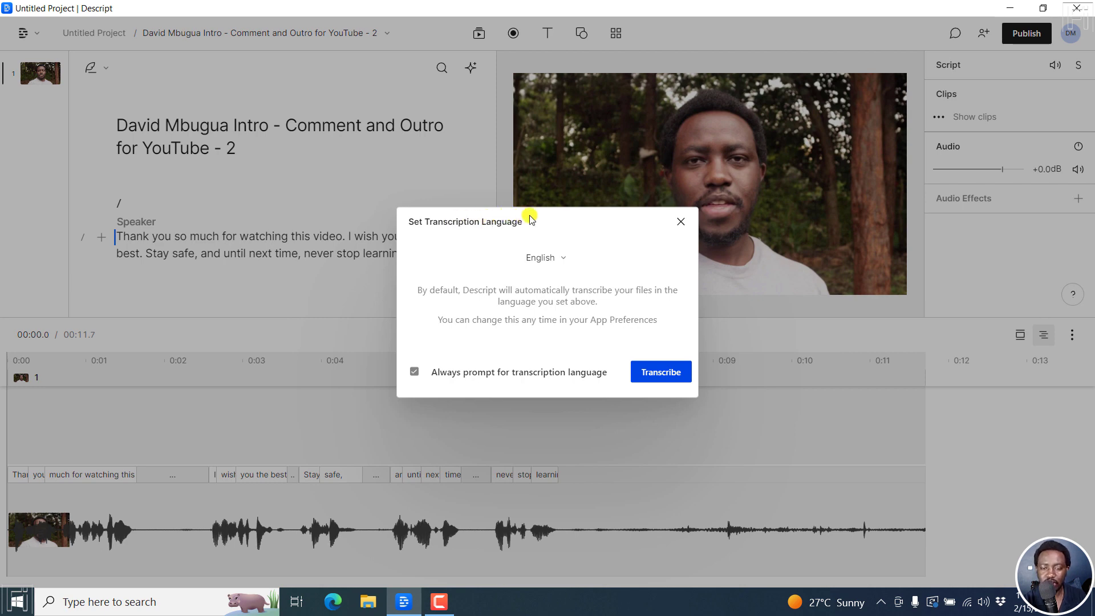
# Keep English as the transcription language and begin transcribing the intro/outro clip
pyautogui.click(545, 256)
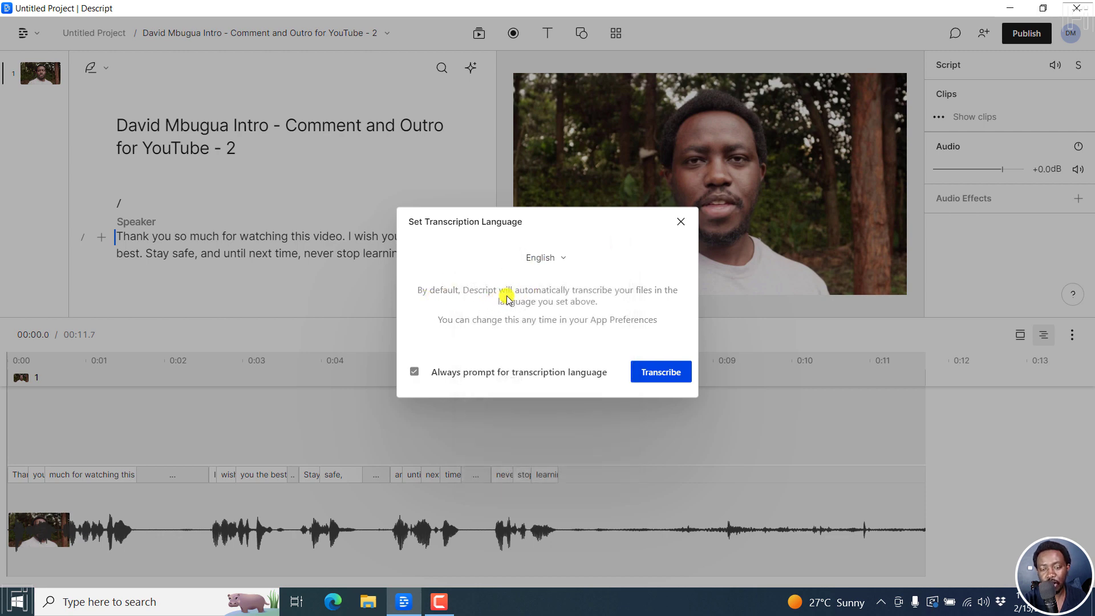
pyautogui.moveTo(590, 310)
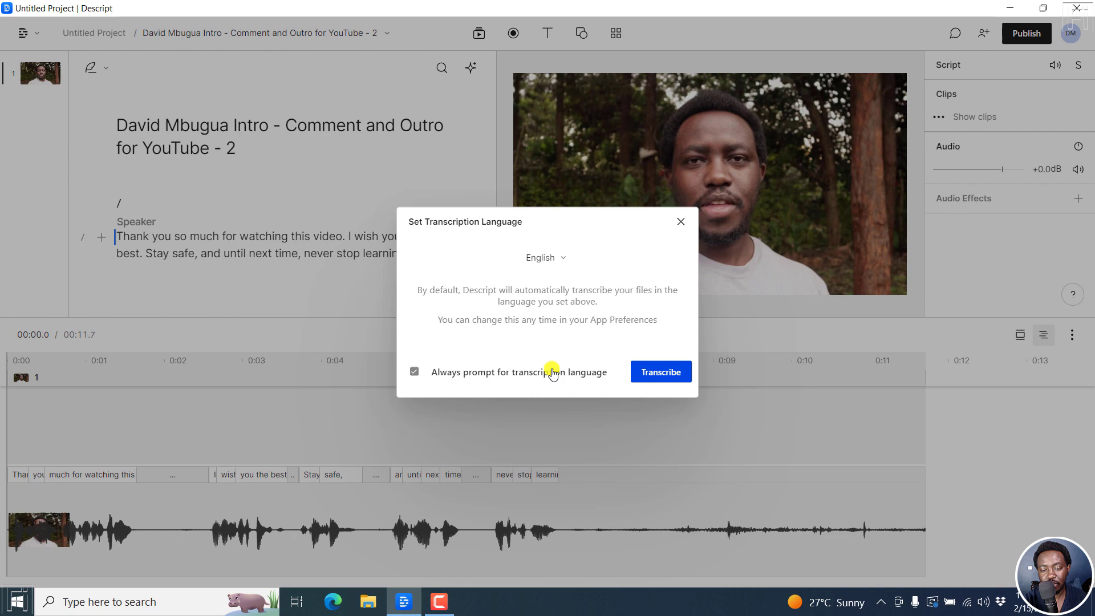
pyautogui.click(659, 372)
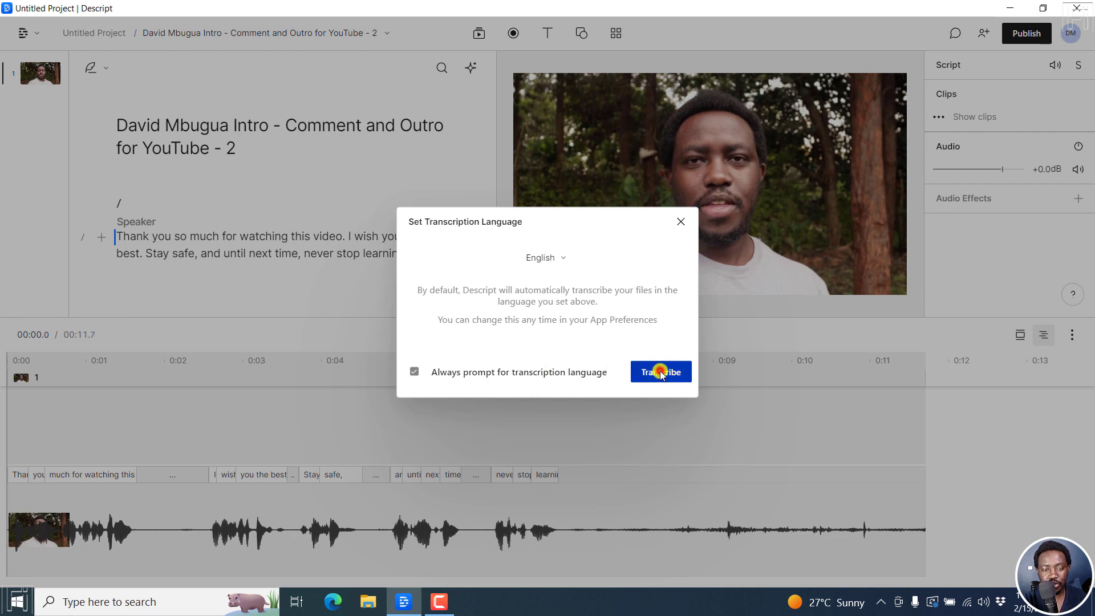
pyautogui.click(659, 372)
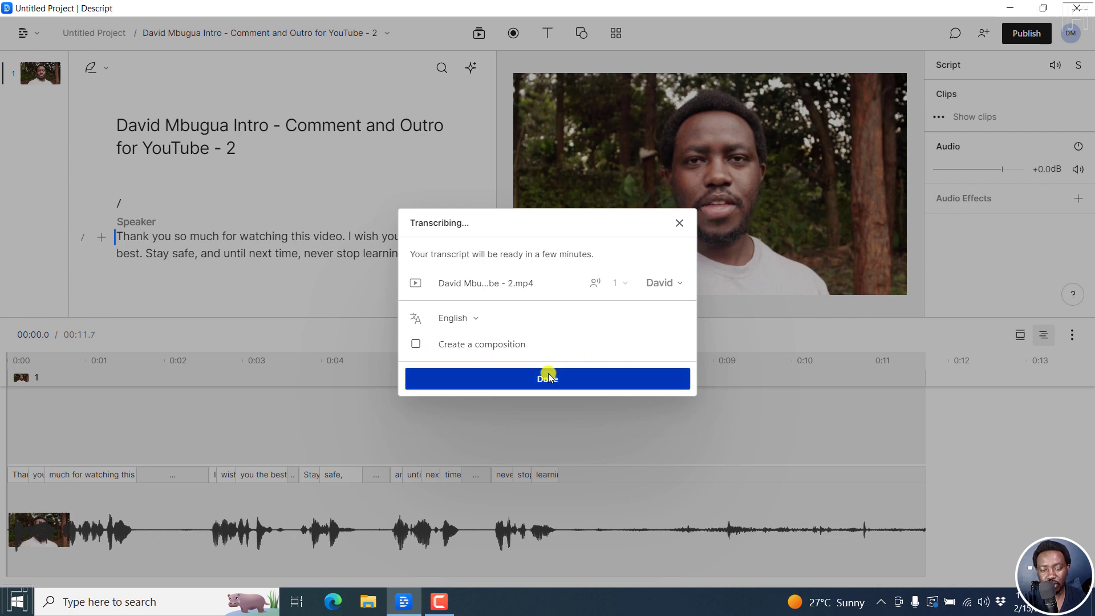
# Finish with the speaker labelled David and dismiss the transcription progress window
pyautogui.click(546, 379)
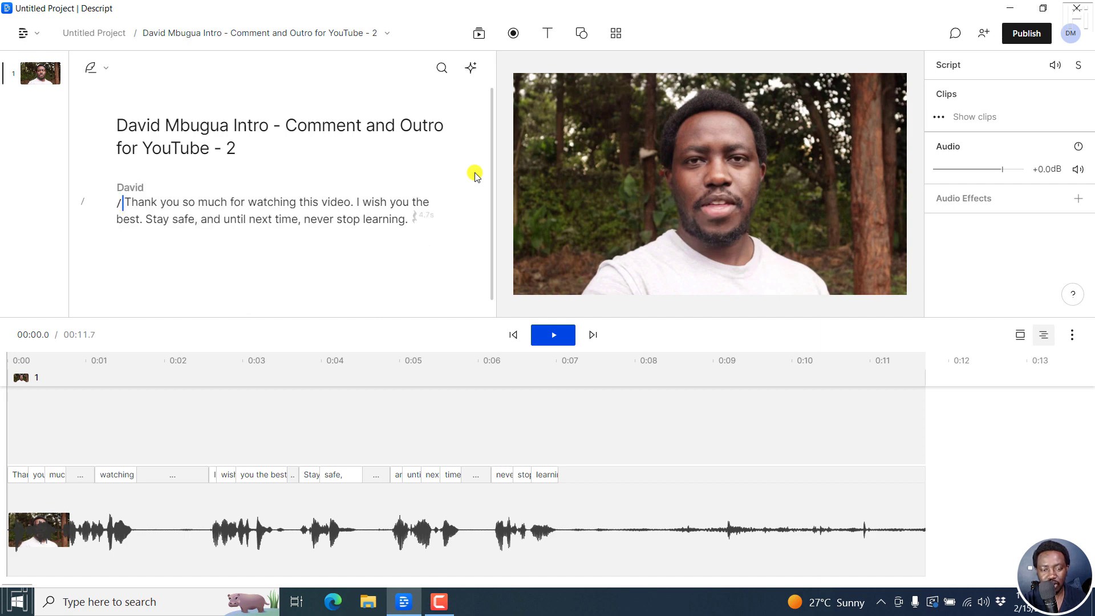
pyautogui.moveTo(285, 166)
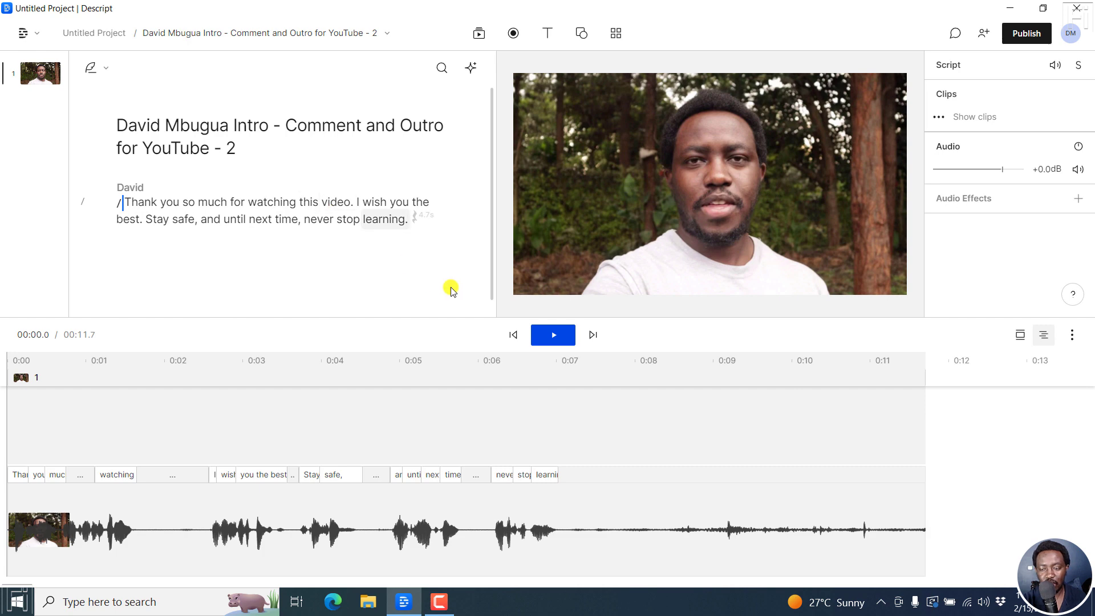
pyautogui.moveTo(661, 344)
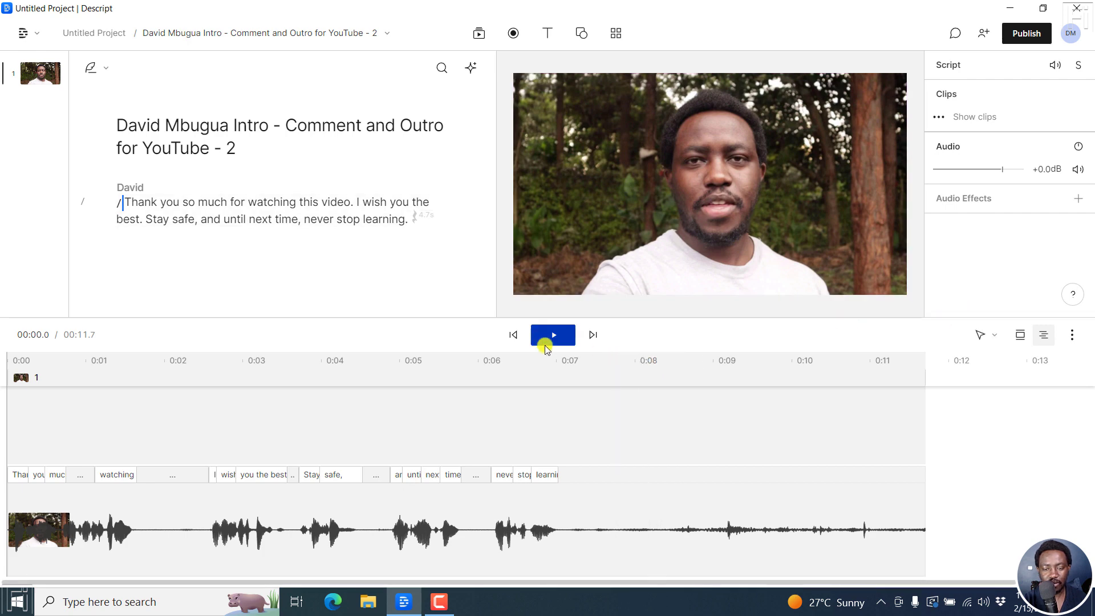
# Play the re-transcribed clip to check it, pausing around seven seconds after the last words
pyautogui.click(552, 334)
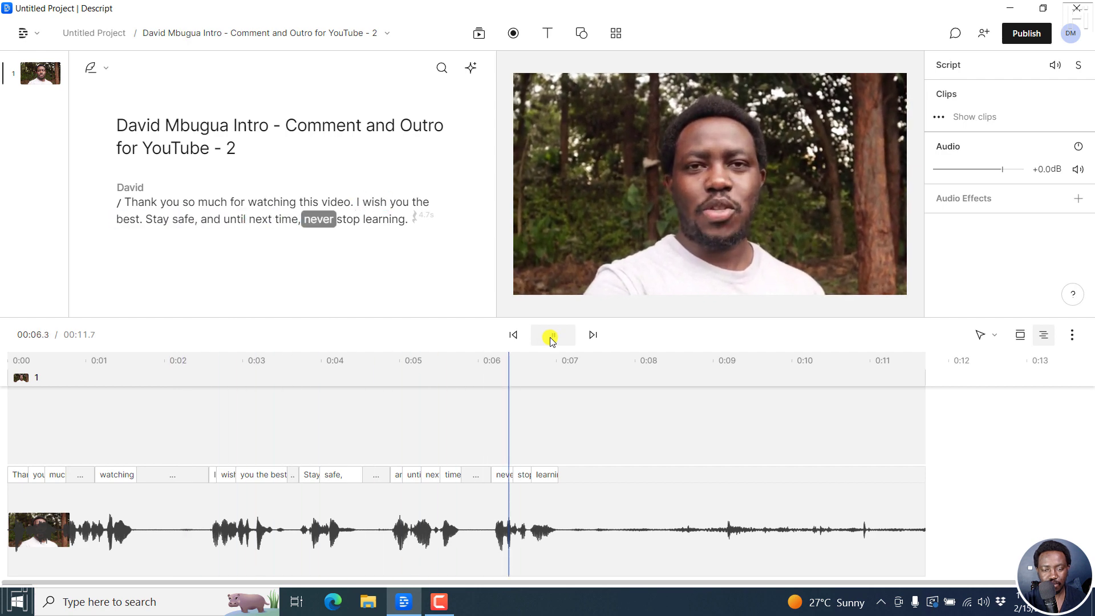
pyautogui.click(552, 334)
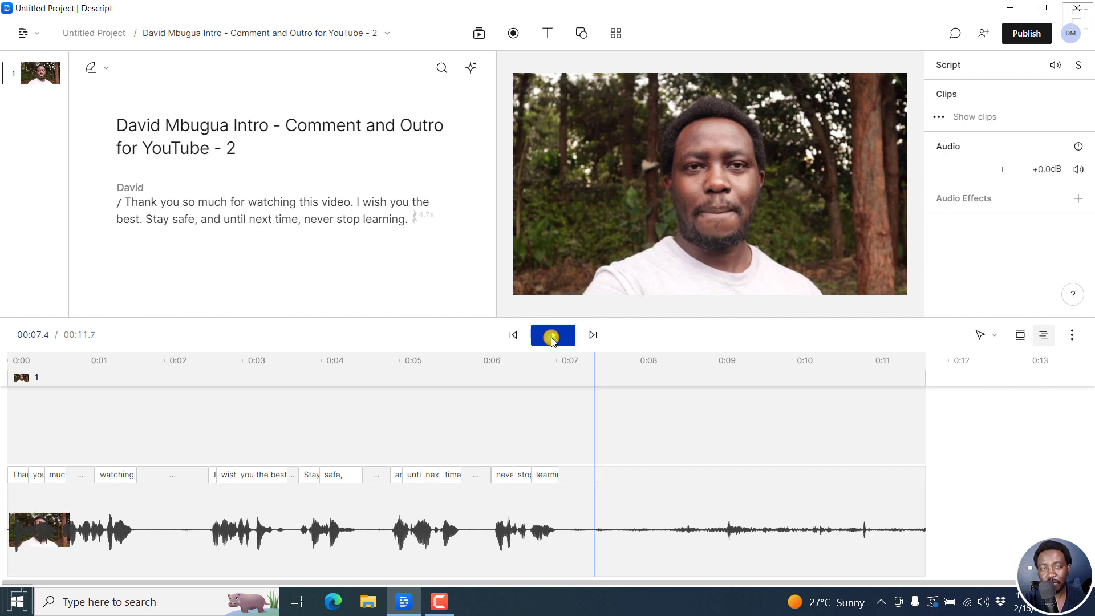